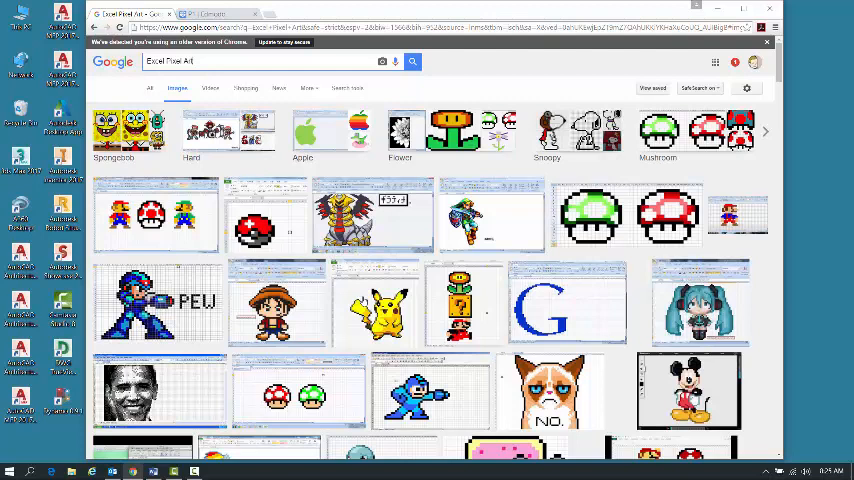
# - Launch Excel from the taskbar and start a new blank workbook
pyautogui.click(9, 470)
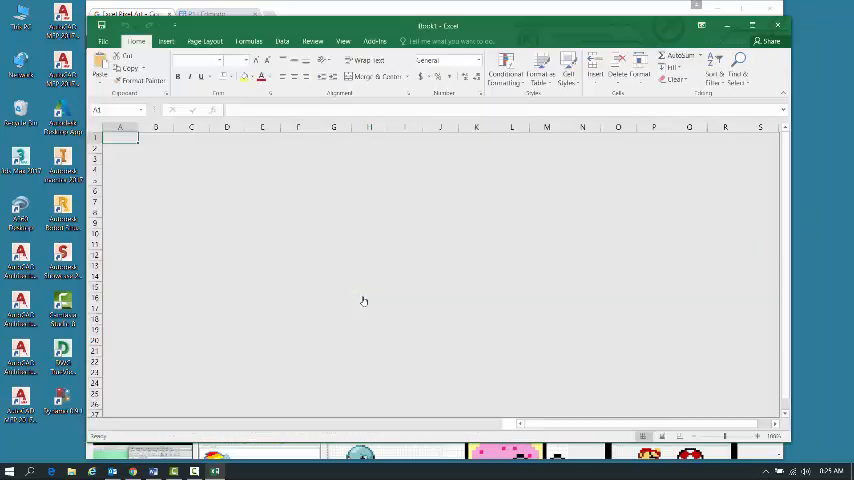
# - Add Sheet2 and Sheet3 to the workbook with the New Sheet button
pyautogui.click(369, 180)
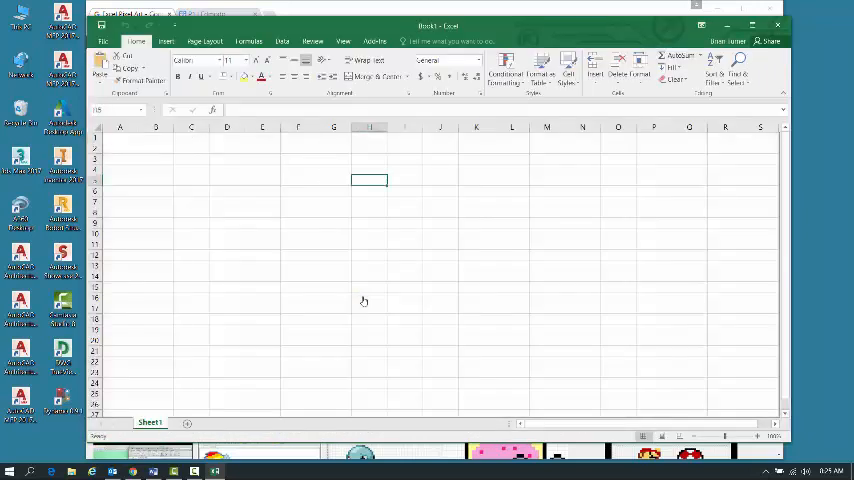
pyautogui.click(617, 287)
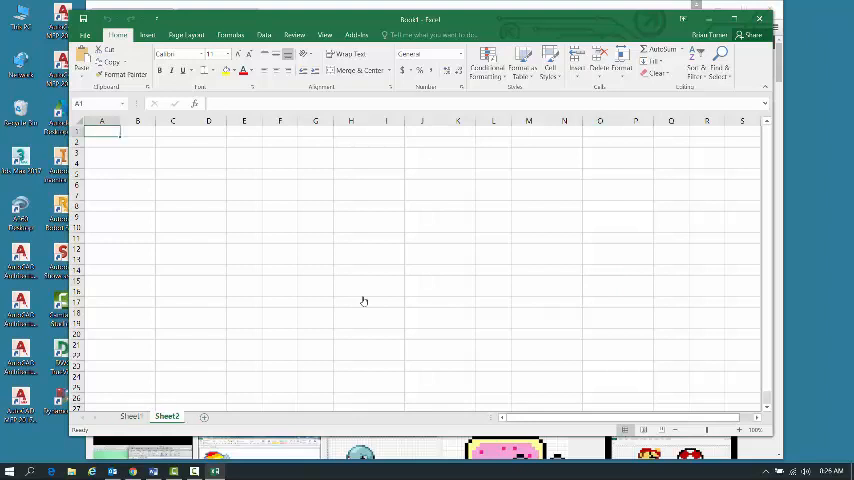
pyautogui.click(204, 417)
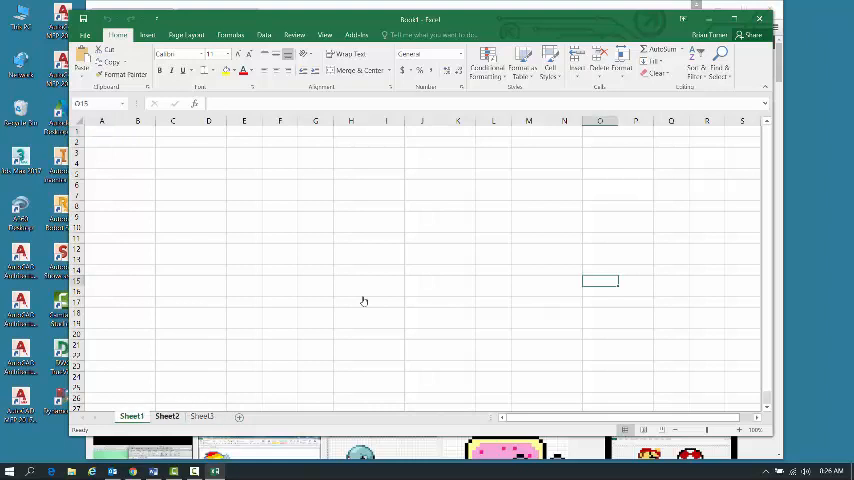
# - Flip between the Sheet2 and Sheet3 tabs, then return to Sheet1
pyautogui.click(201, 416)
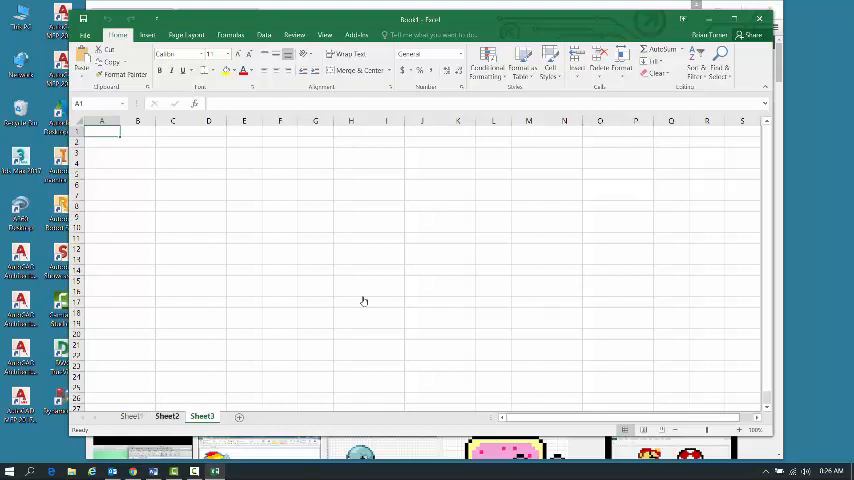
pyautogui.click(167, 416)
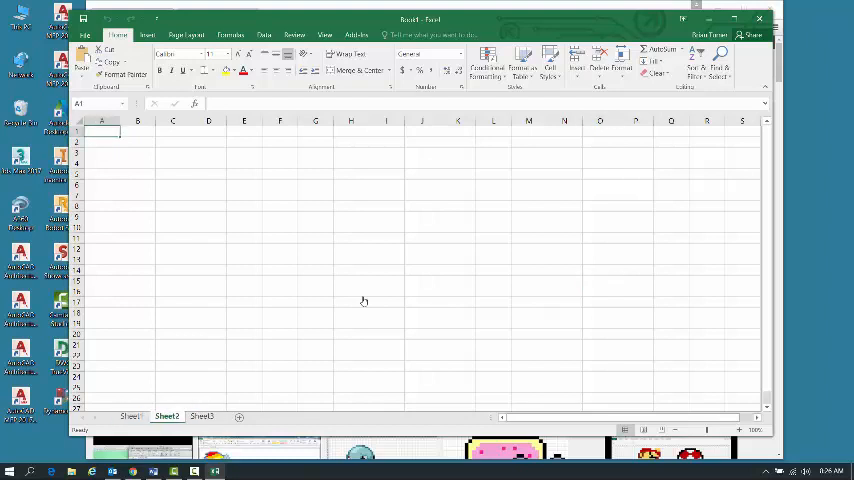
pyautogui.click(202, 416)
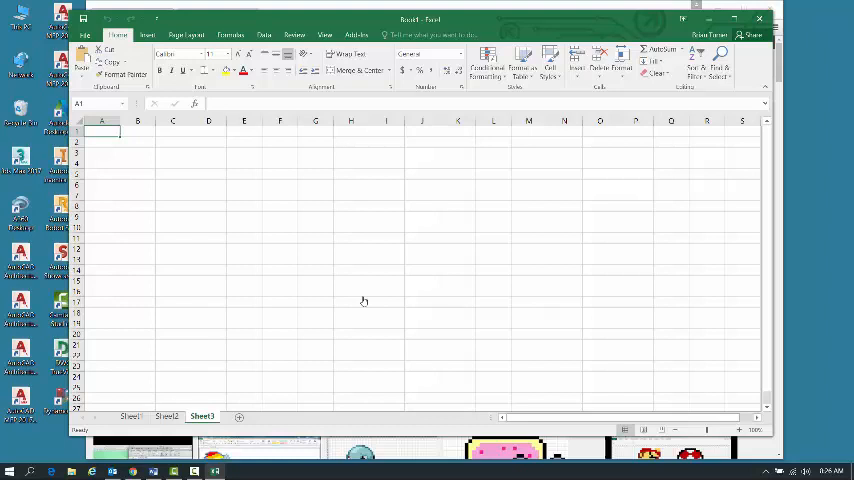
pyautogui.click(166, 416)
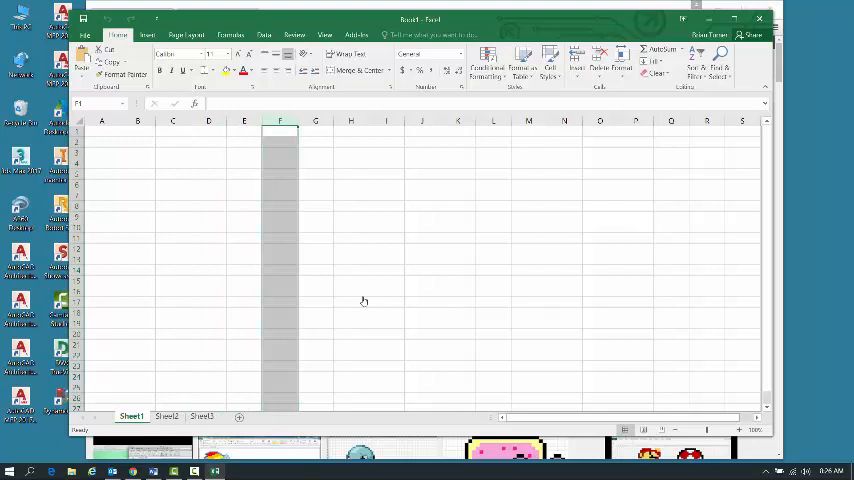
# - Narrow columns C and D by dragging their header borders
pyautogui.click(280, 120)
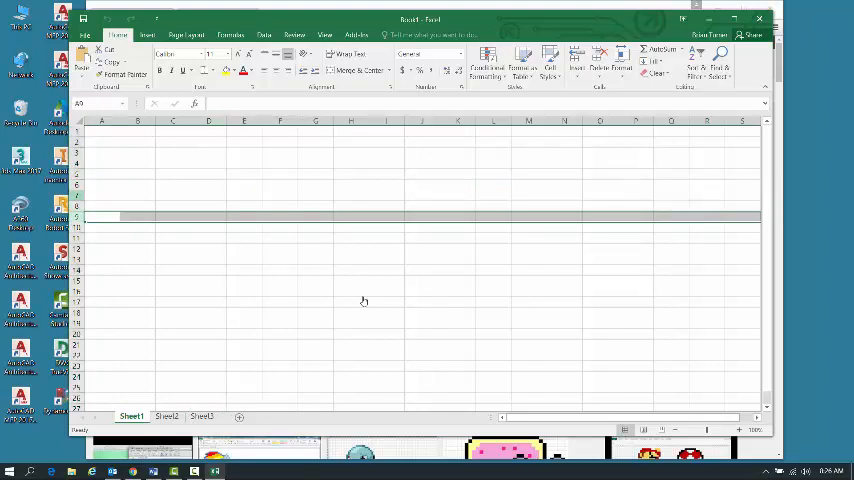
pyautogui.click(173, 120)
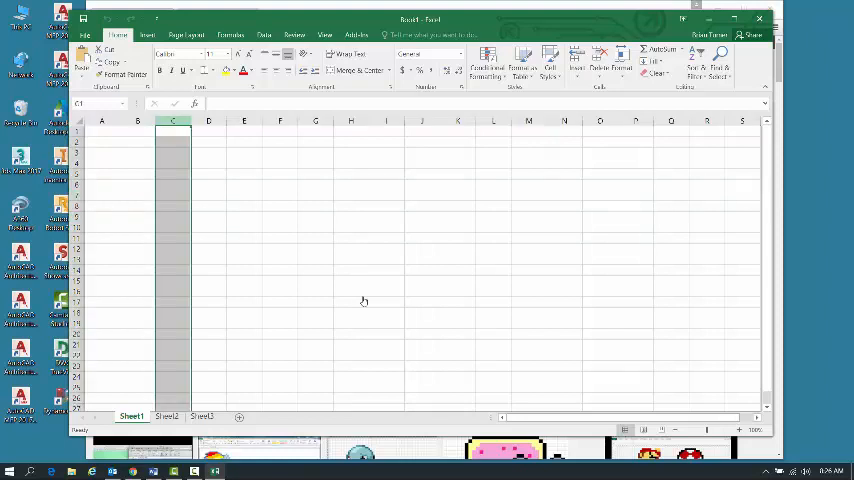
pyautogui.moveTo(172, 120); pyautogui.dragTo(244, 120)
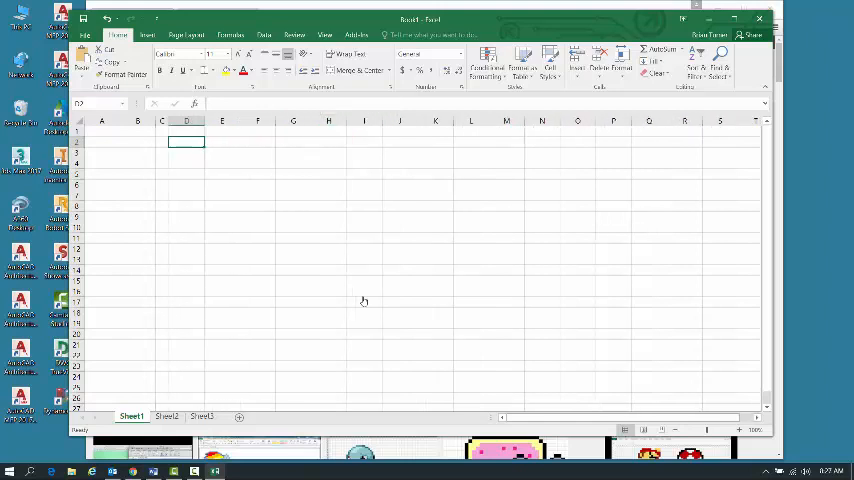
# - Drag-select a large block of cells on Sheet1, then clear the selection
pyautogui.click(238, 174)
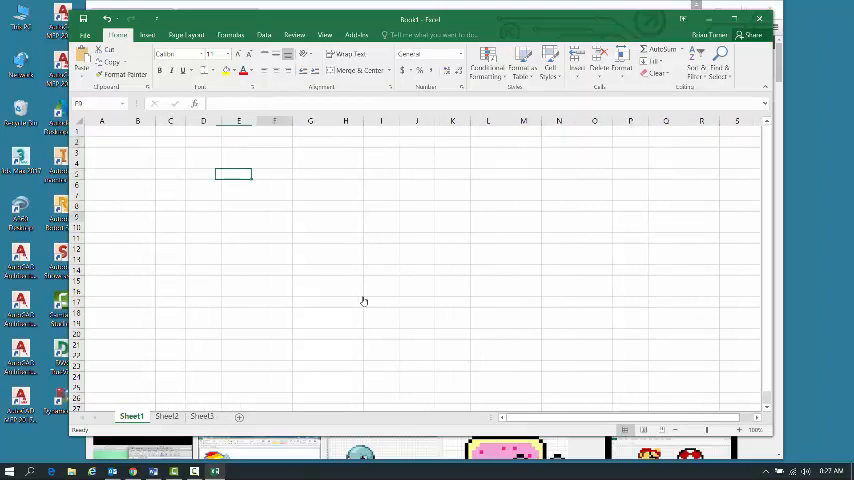
pyautogui.moveTo(287, 187); pyautogui.dragTo(420, 187)
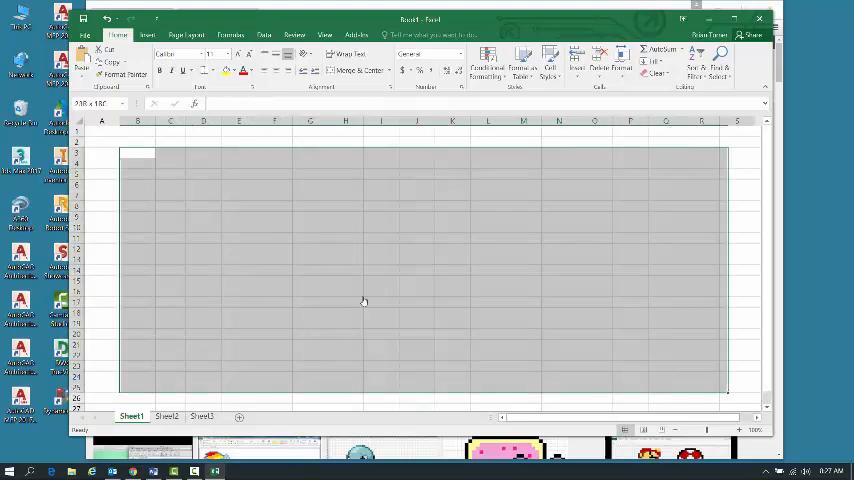
pyautogui.click(381, 227)
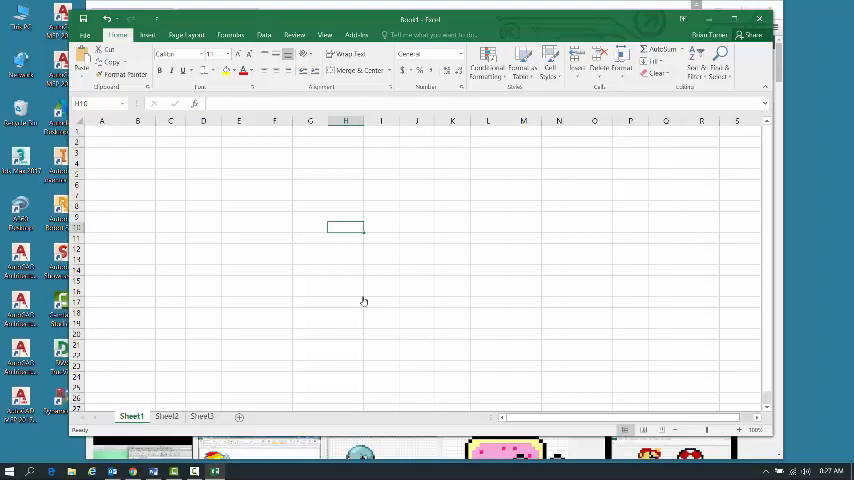
# - Select all cells and give every column a small Column Width
pyautogui.click(170, 174)
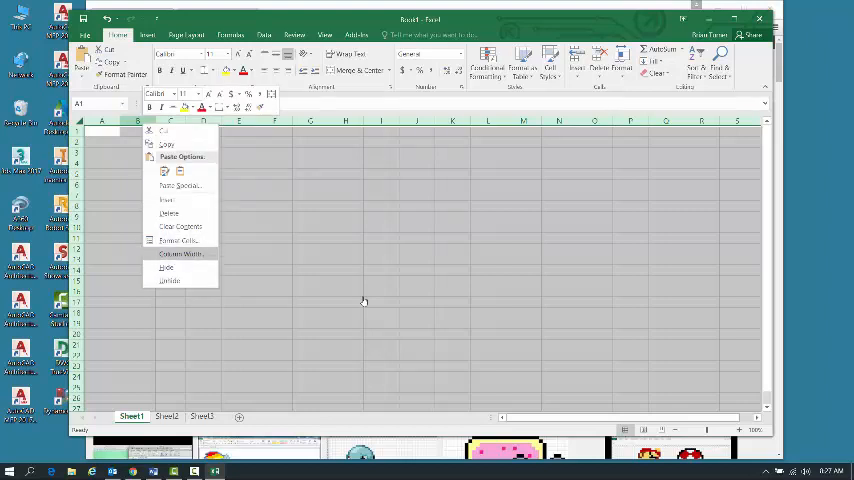
pyautogui.click(181, 253)
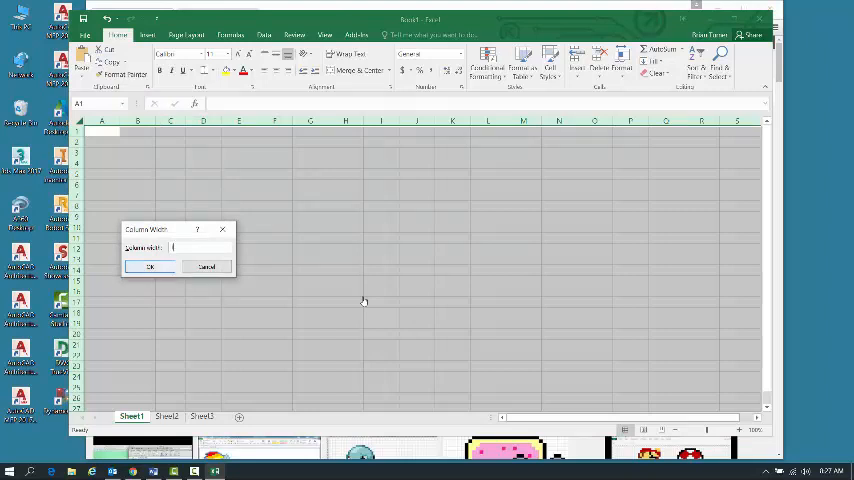
pyautogui.click(151, 267)
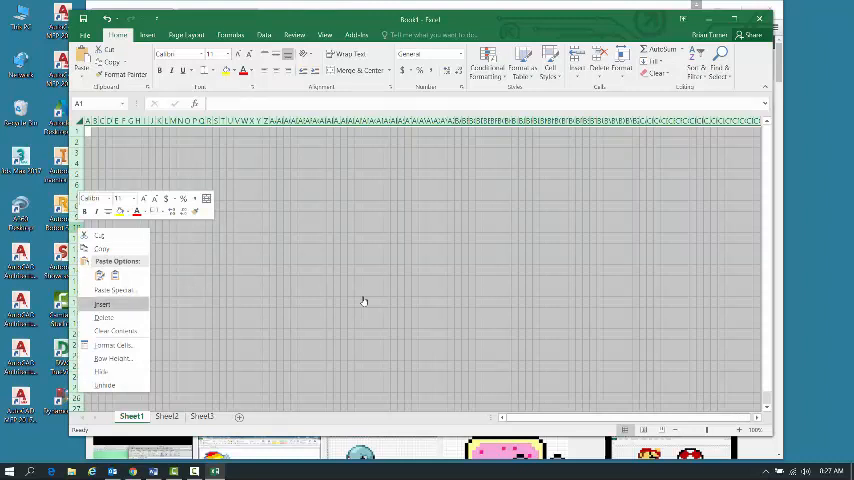
# - Set Row Height 10 for all rows so the sheet becomes a square-cell grid
pyautogui.click(113, 345)
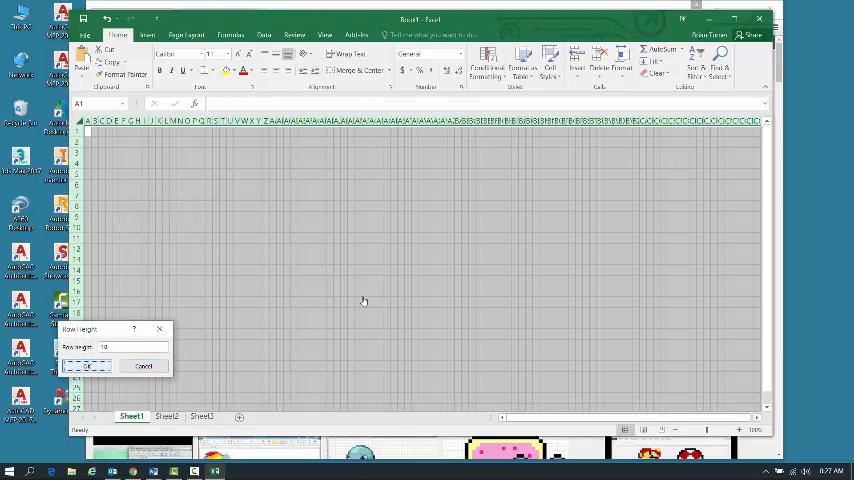
pyautogui.click(87, 366)
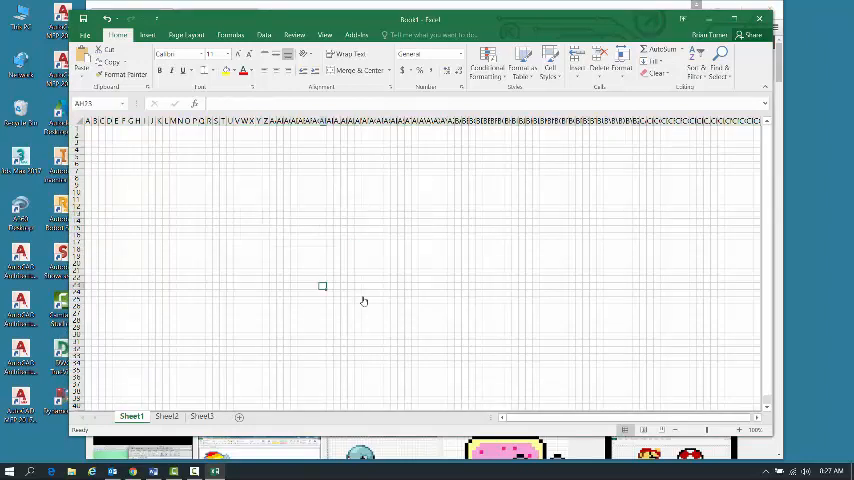
pyautogui.click(180, 172)
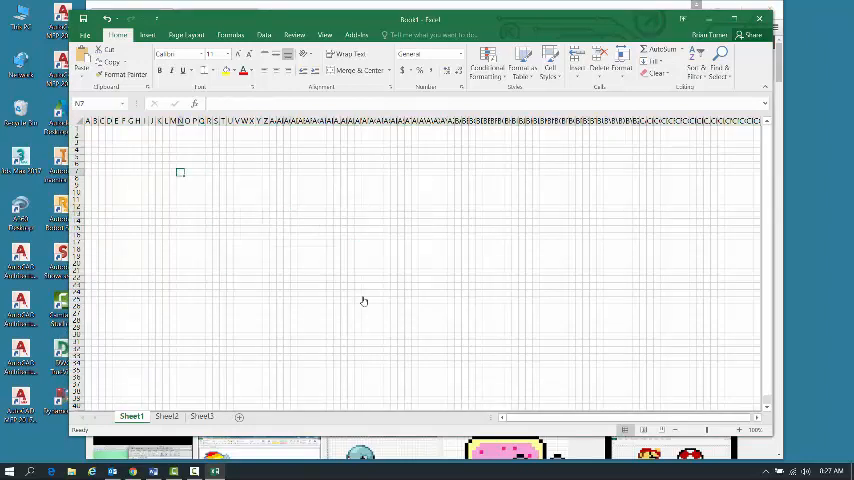
# - Fill a few test grid cells with black
pyautogui.click(269, 192)
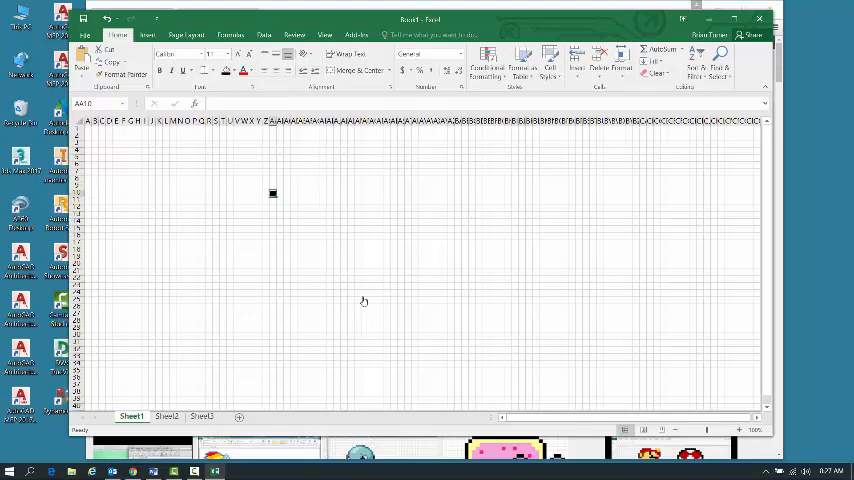
pyautogui.click(237, 165)
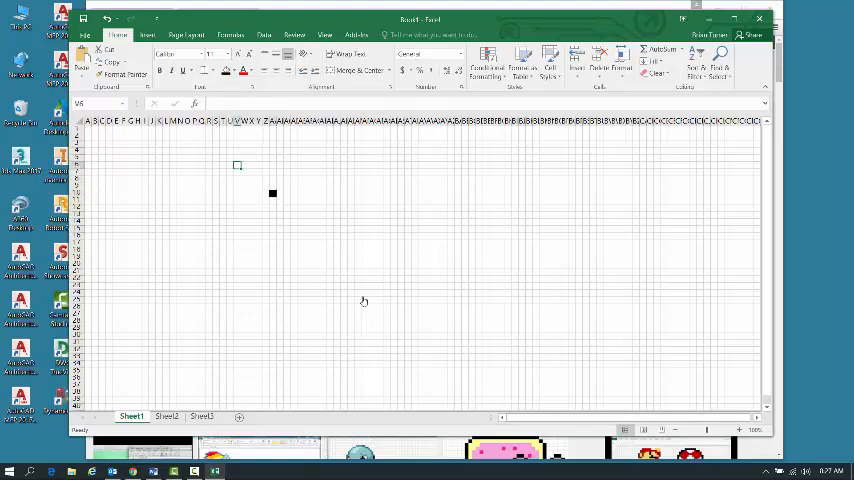
pyautogui.click(272, 180)
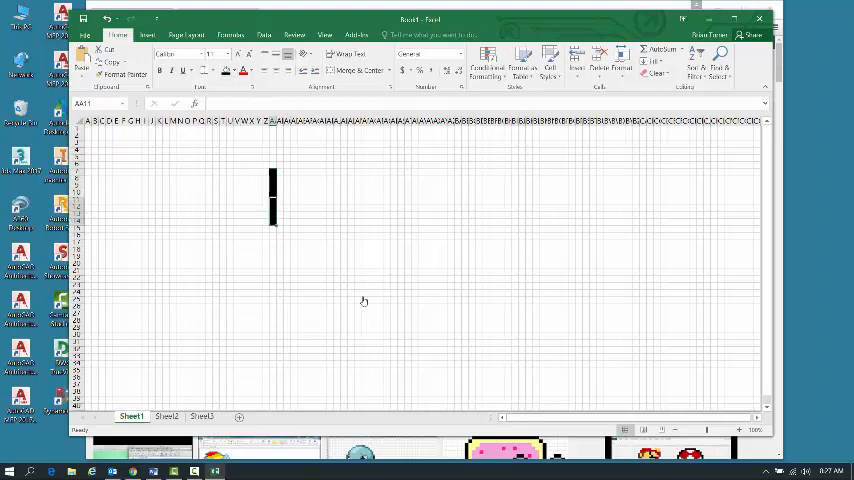
pyautogui.press('down')
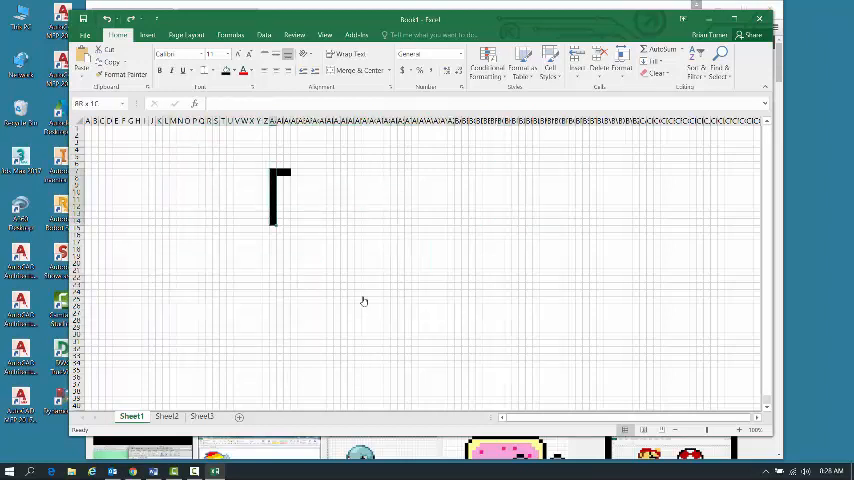
# - Undo the black fills so the grid is blank again
pyautogui.click(236, 70)
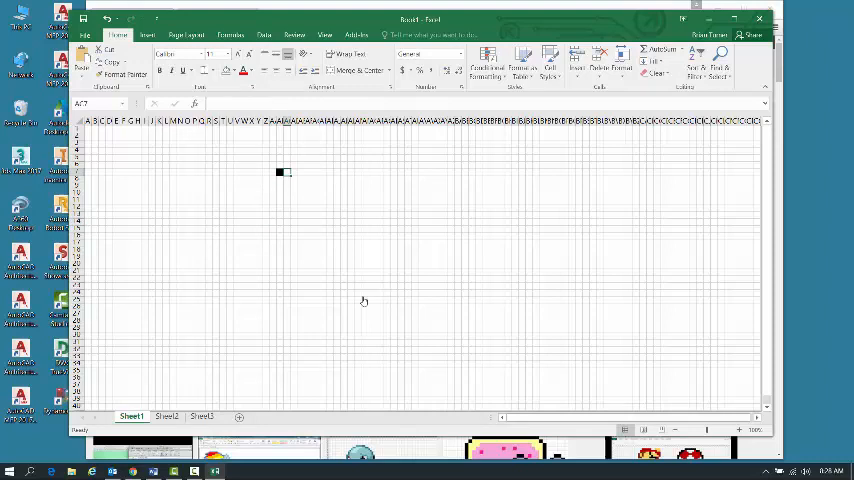
pyautogui.click(337, 201)
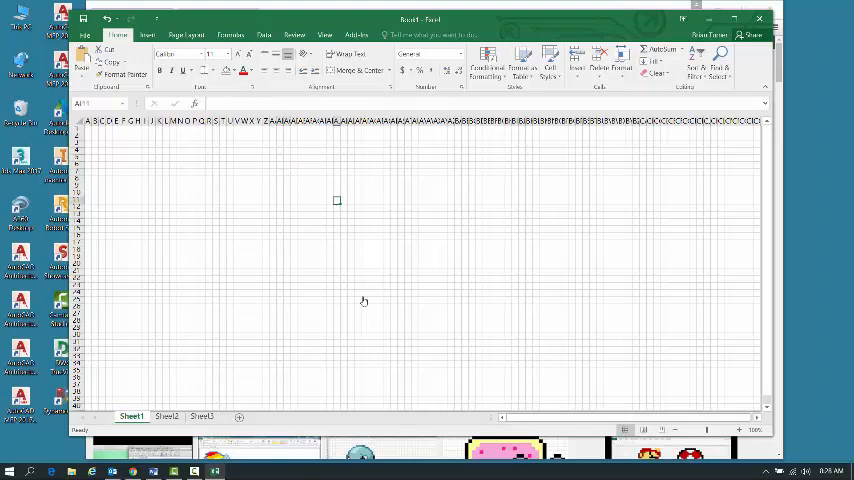
pyautogui.click(337, 201)
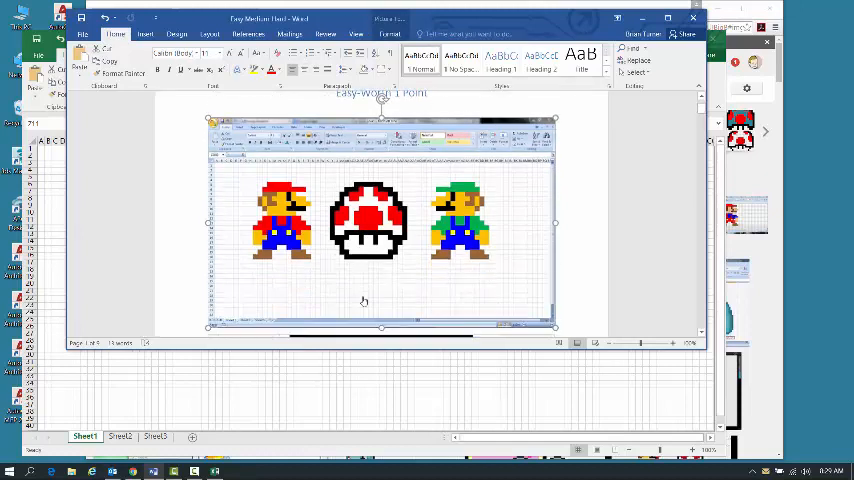
# - Scroll through the Word document's easy and medium pixel art example pages
pyautogui.scroll(-3)
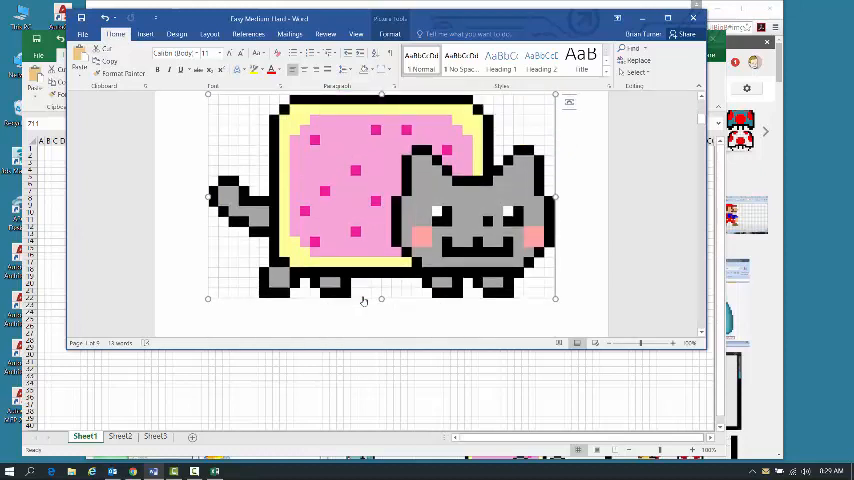
pyautogui.scroll(-3)
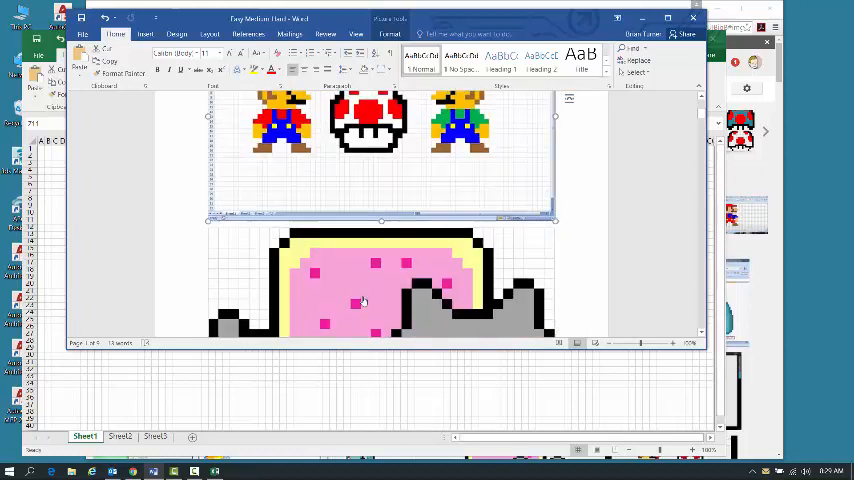
pyautogui.scroll(-3)
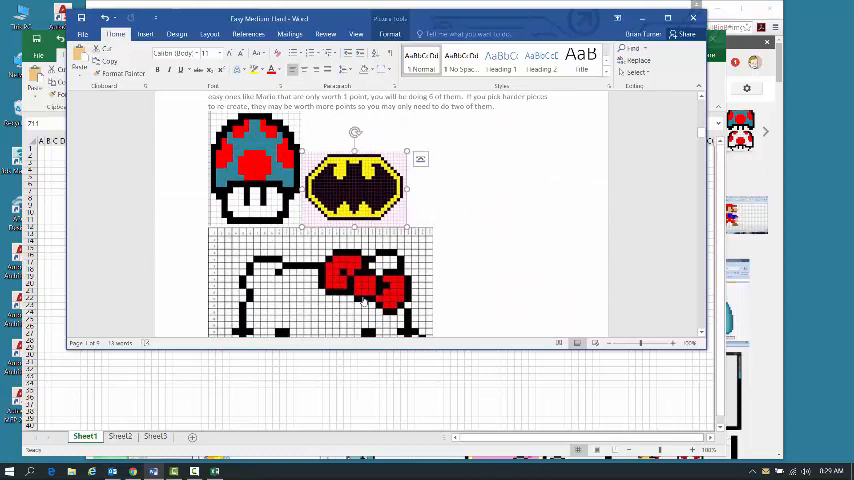
pyautogui.scroll(-3)
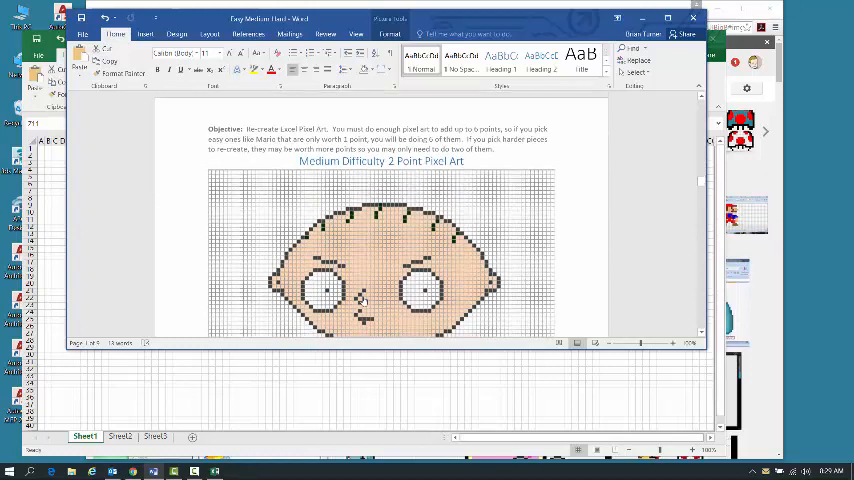
pyautogui.scroll(-3)
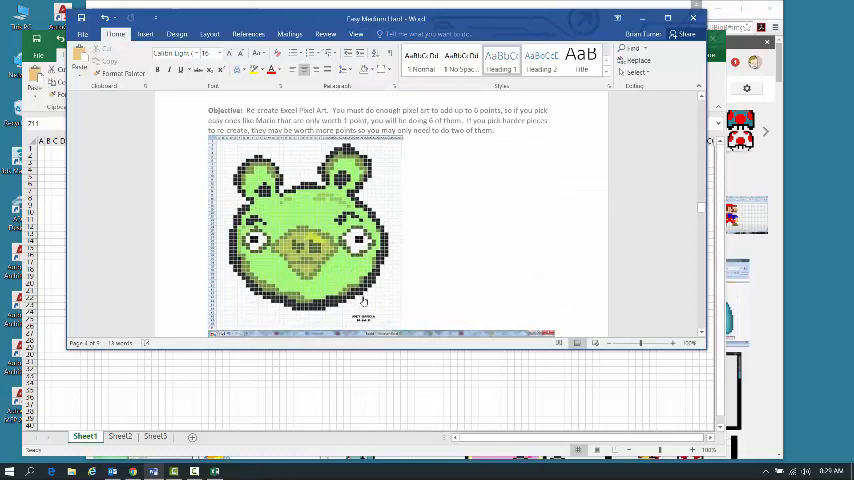
pyautogui.click(305, 230)
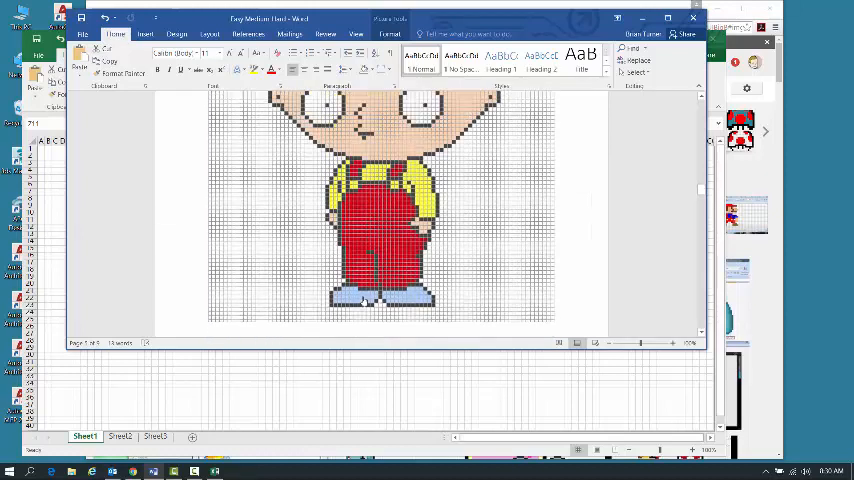
# - Review the harder Totoro, Venusaur and Luffy examples and return to the Google Images results
pyautogui.scroll(-3)
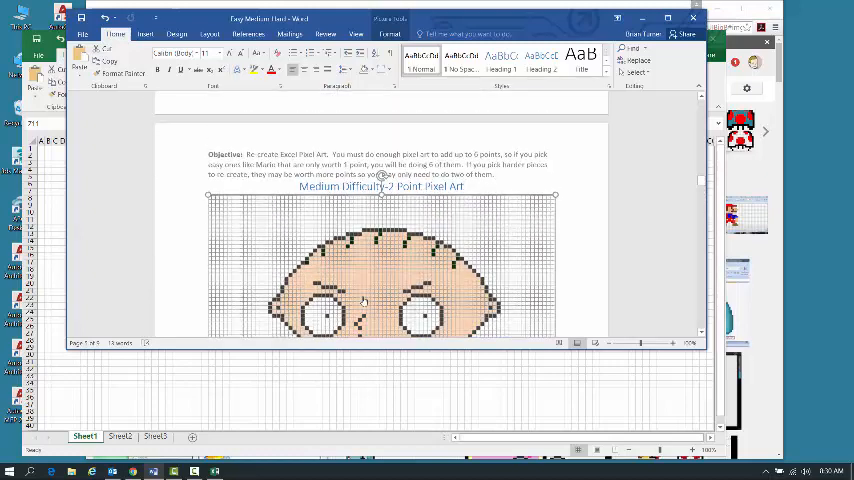
pyautogui.scroll(-3)
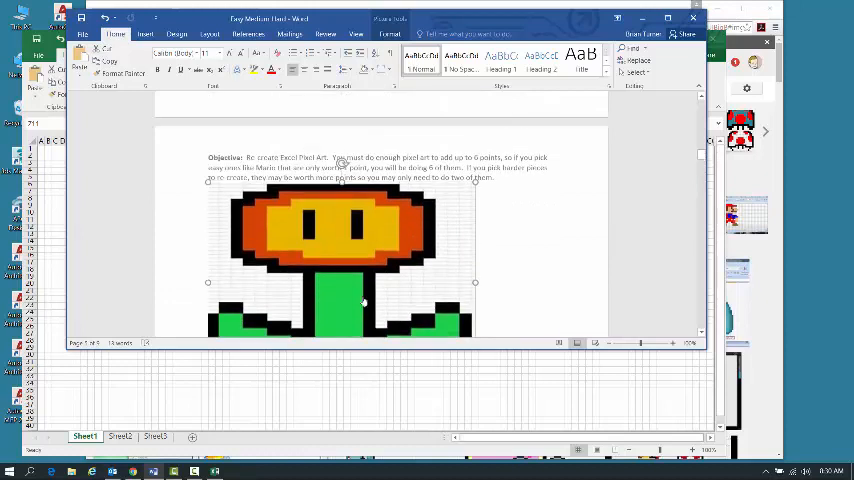
pyautogui.scroll(-3)
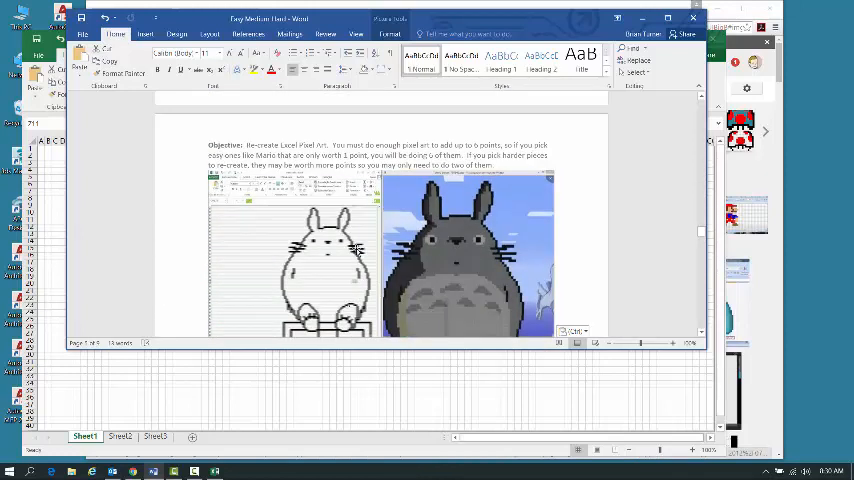
pyautogui.scroll(-3)
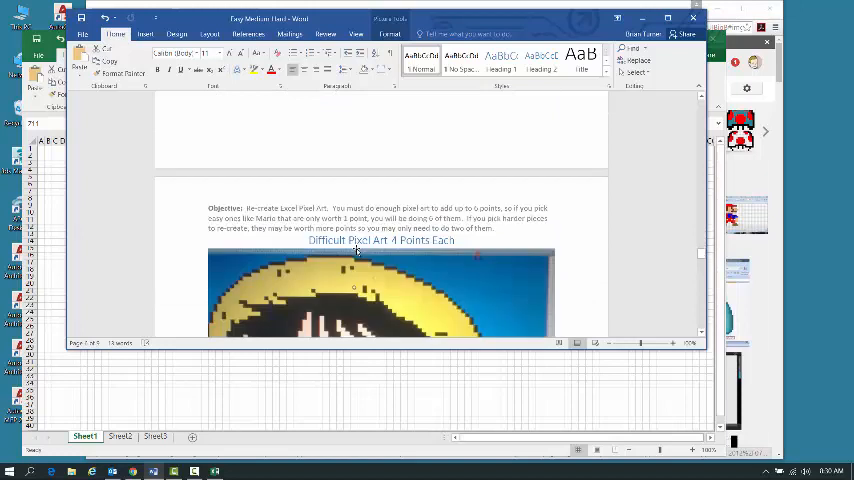
pyautogui.scroll(3)
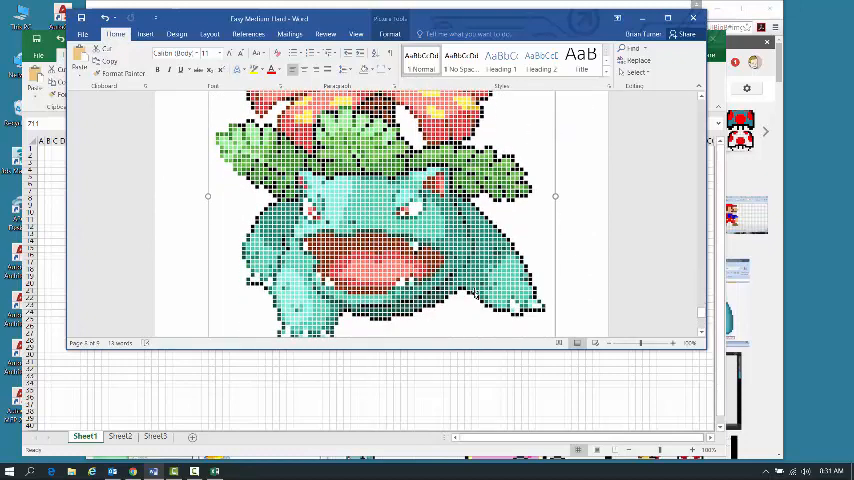
pyautogui.scroll(-3)
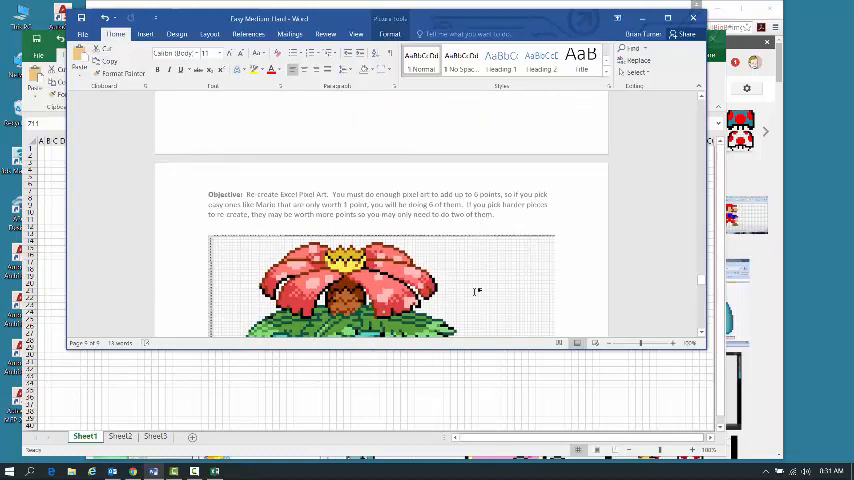
pyautogui.scroll(-3)
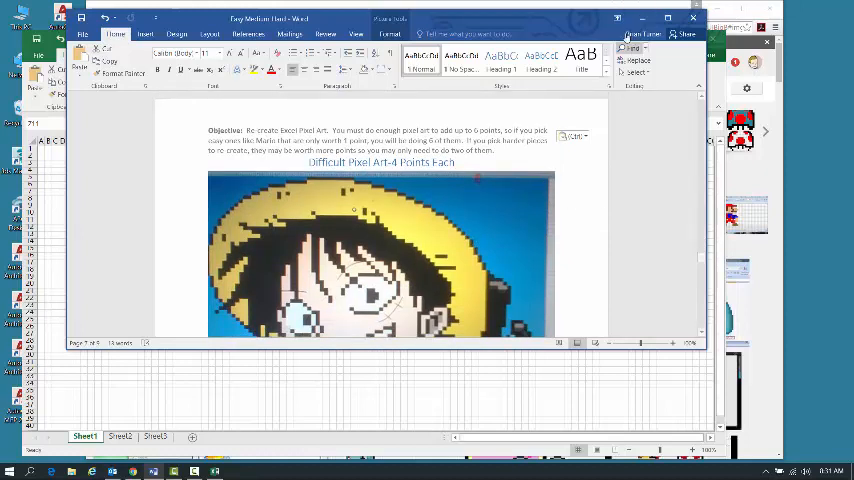
pyautogui.scroll(-3)
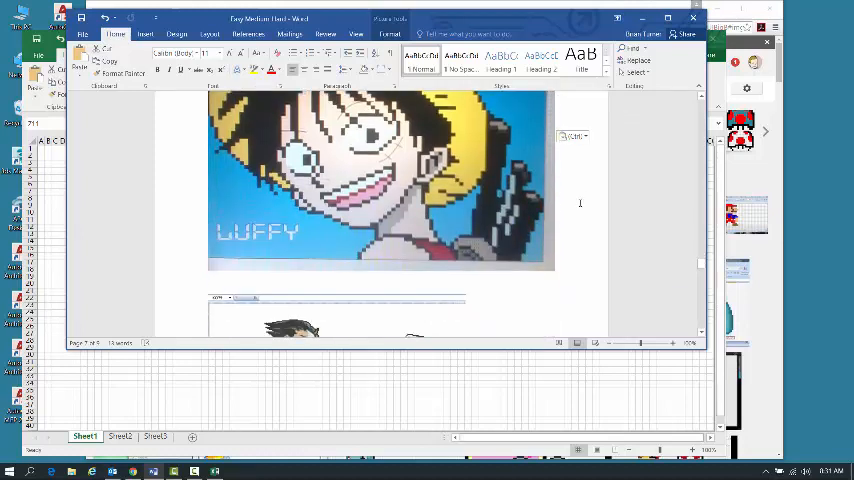
pyautogui.scroll(-3)
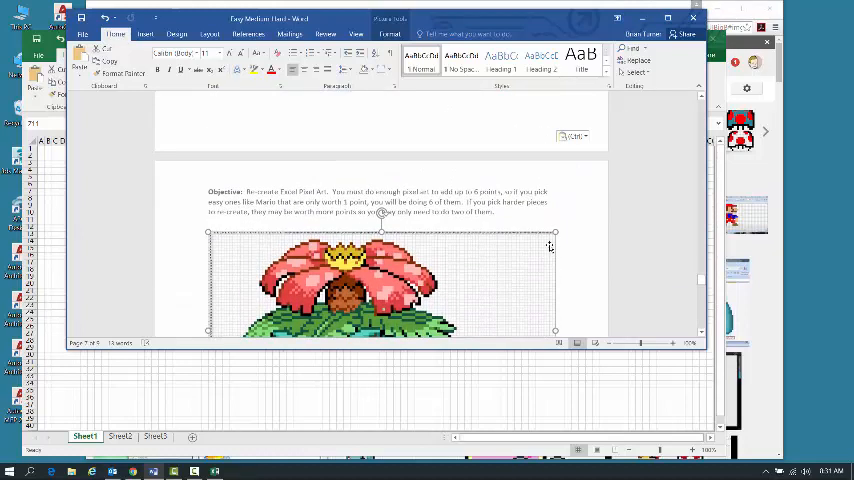
pyautogui.scroll(-3)
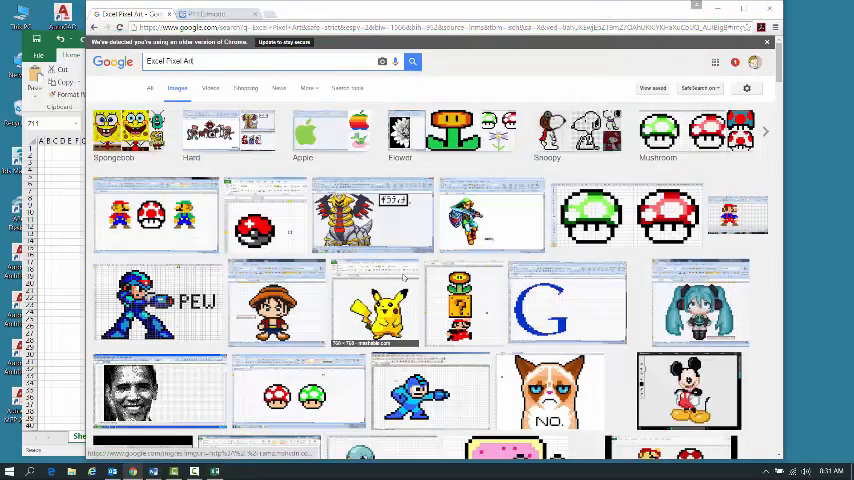
# - Browse the Excel pixel-art image results and preview a couple of them
pyautogui.click(373, 217)
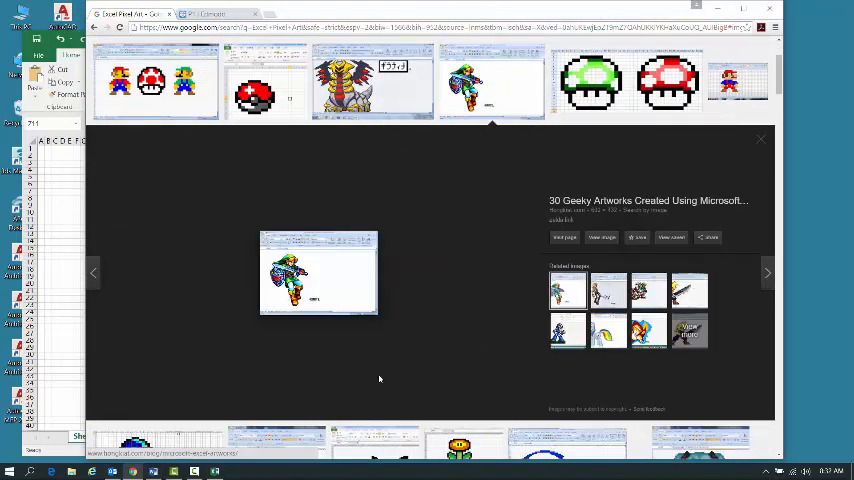
pyautogui.scroll(-3)
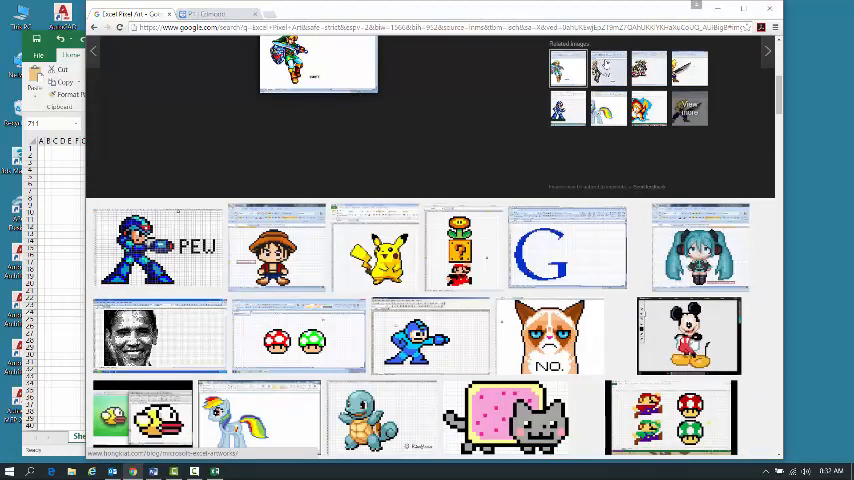
pyautogui.scroll(-3)
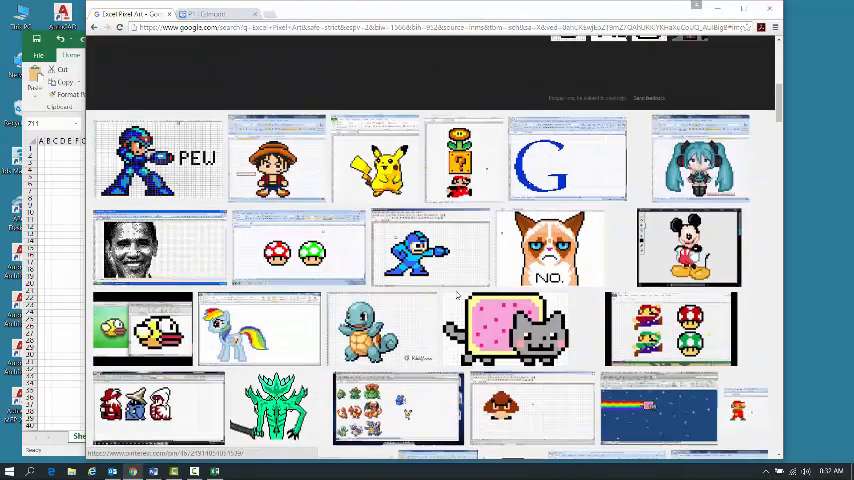
pyautogui.click(568, 160)
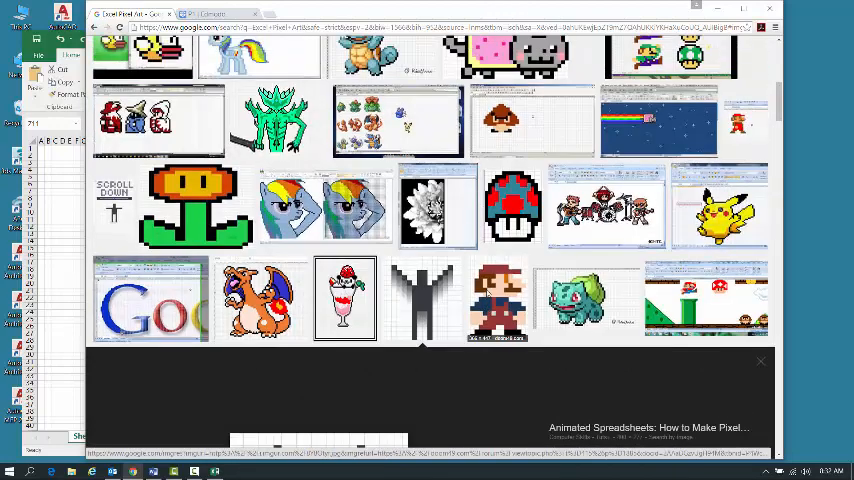
# - Preview the SpongeBob face result and switch back to the blank grid workbook
pyautogui.click(513, 205)
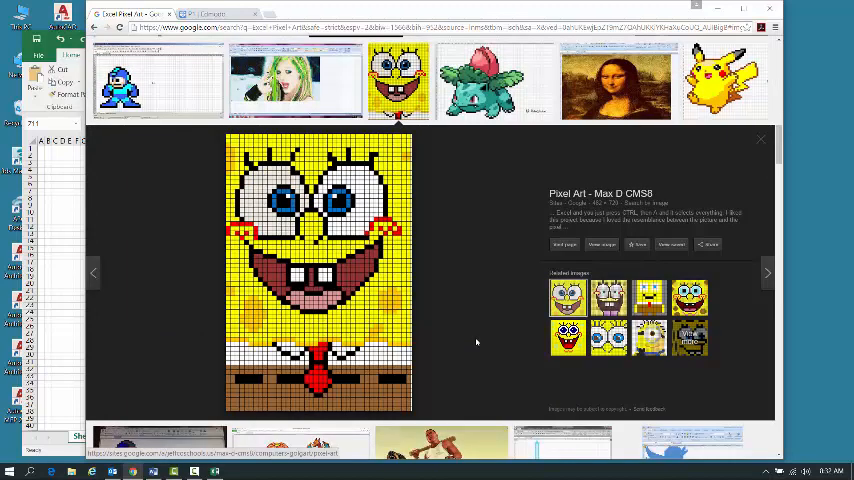
pyautogui.scroll(-3)
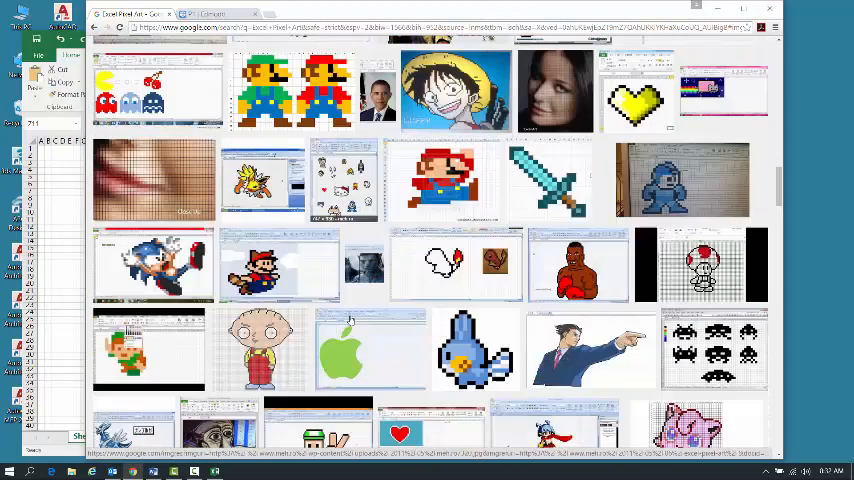
pyautogui.scroll(-3)
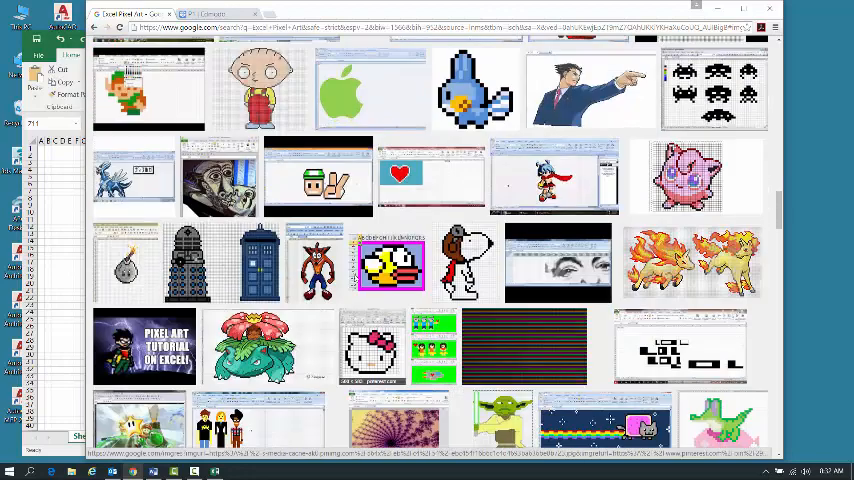
pyautogui.scroll(-3)
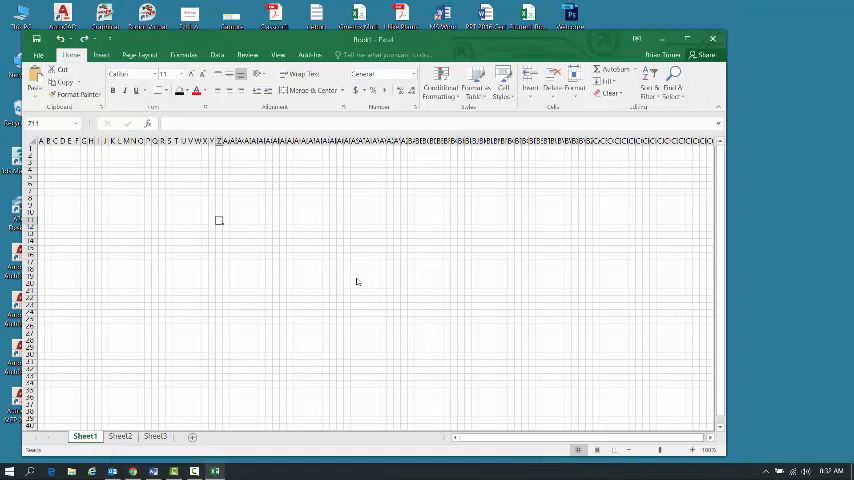
# - Place the pasted SpongeBob picture beside the grid and start the yellow outline cells
pyautogui.moveTo(219, 220); pyautogui.dragTo(511, 227)
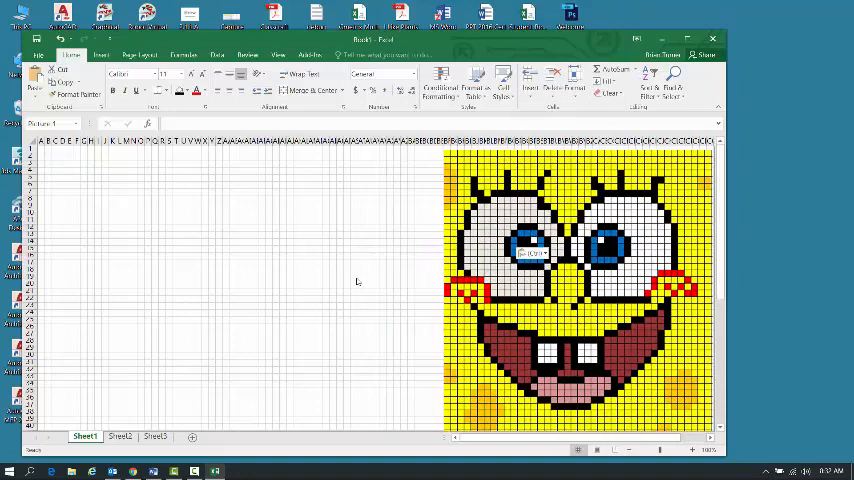
pyautogui.scroll(-3)
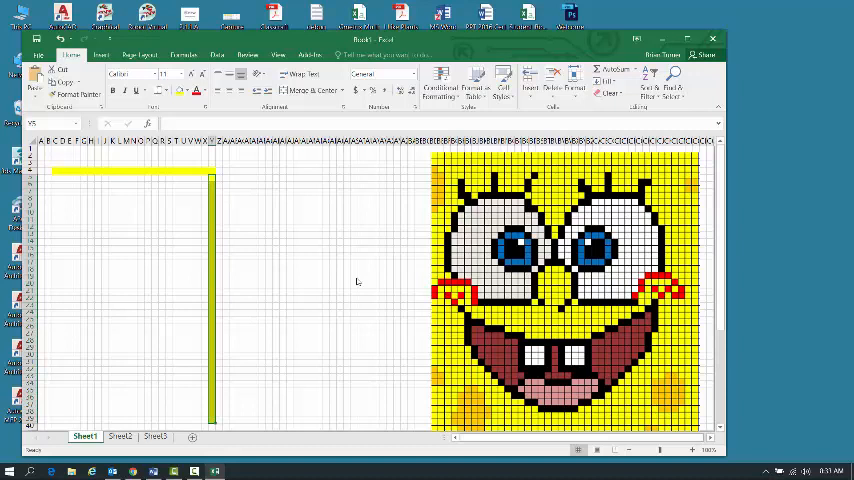
pyautogui.moveTo(678, 378)
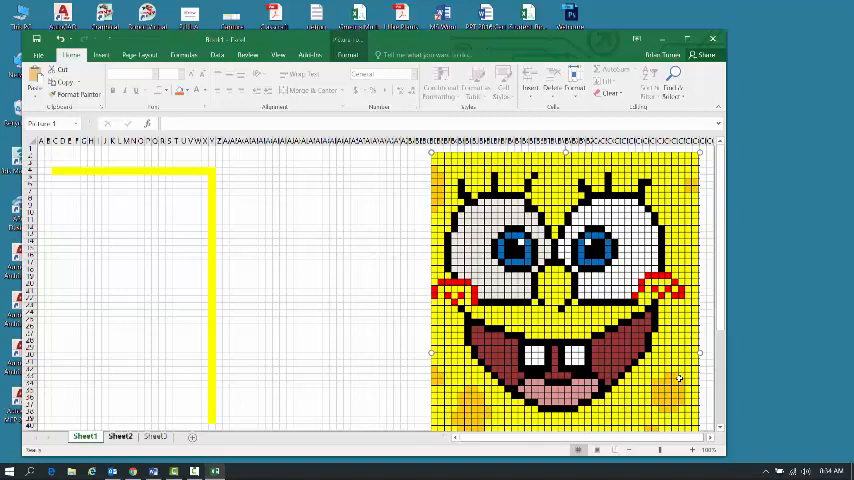
# - Close the SpongeBob preview, find and copy the Venusaur pixel art, and switch to Sheet2
pyautogui.click(119, 436)
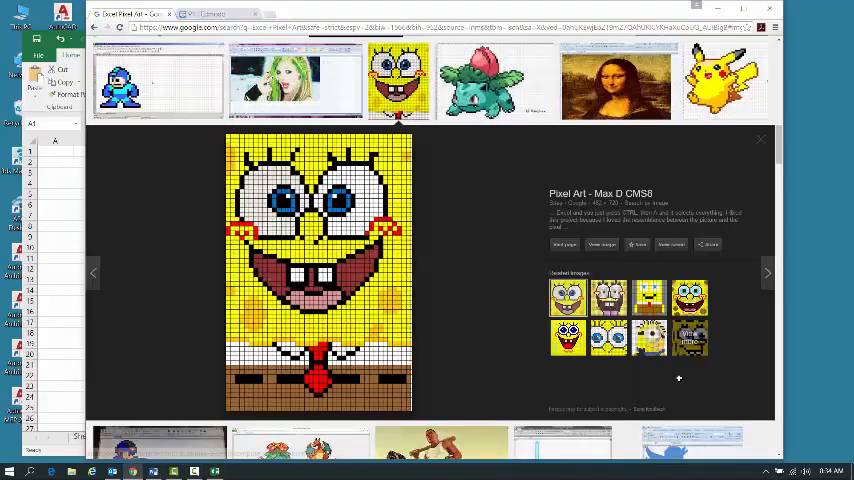
pyautogui.click(760, 139)
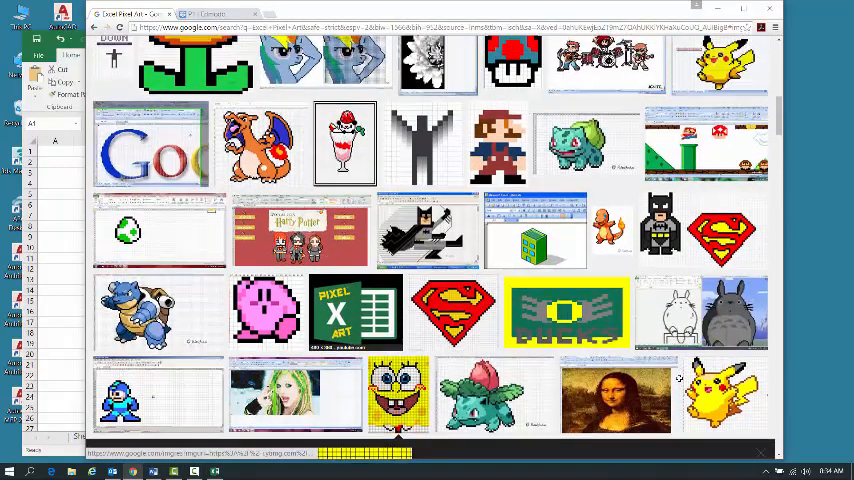
pyautogui.scroll(-3)
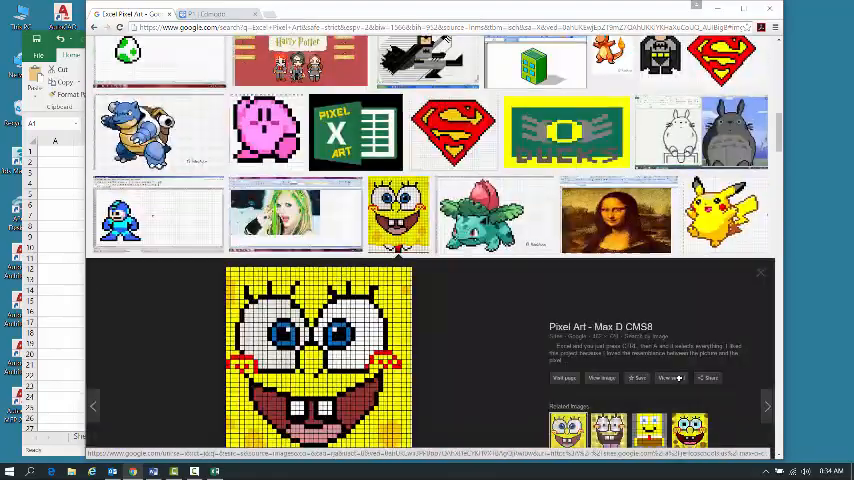
pyautogui.scroll(-3)
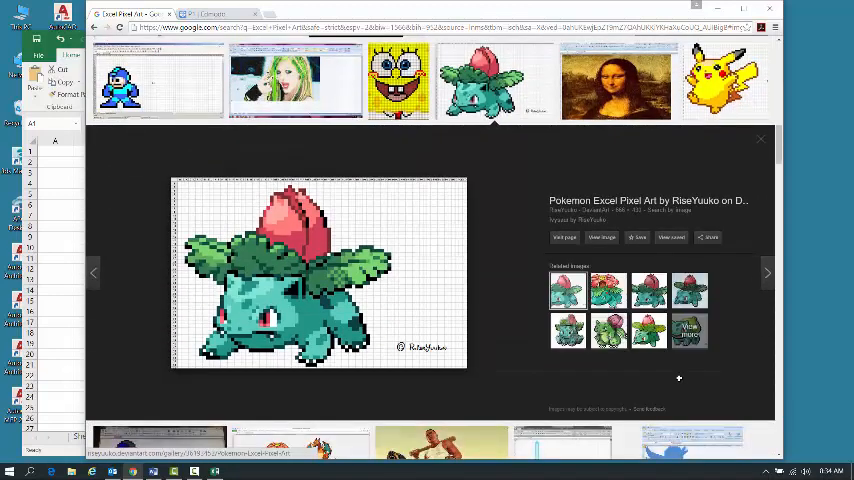
pyautogui.scroll(-3)
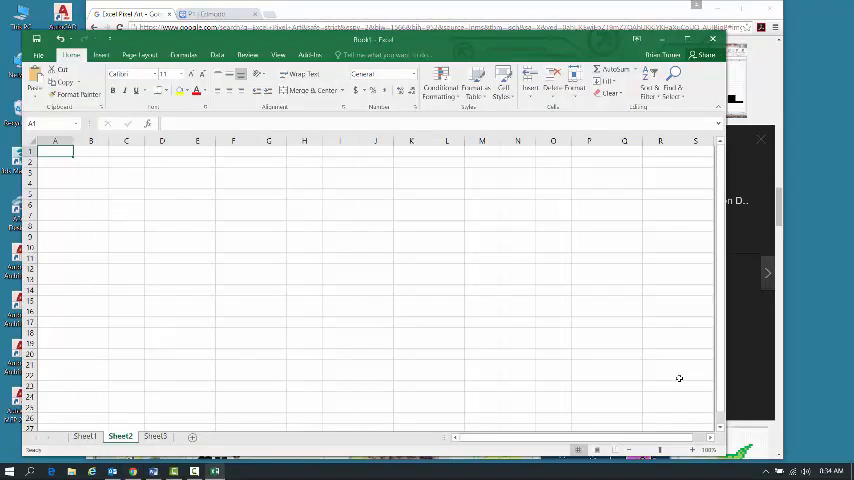
# - Paste the Venusaur picture onto Sheet2 and return to the SpongeBob drawing on Sheet1
pyautogui.click(588, 172)
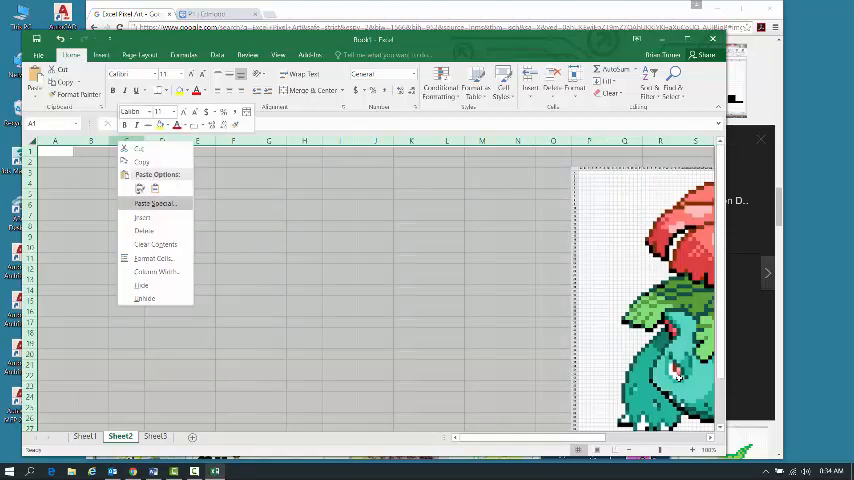
pyautogui.click(156, 271)
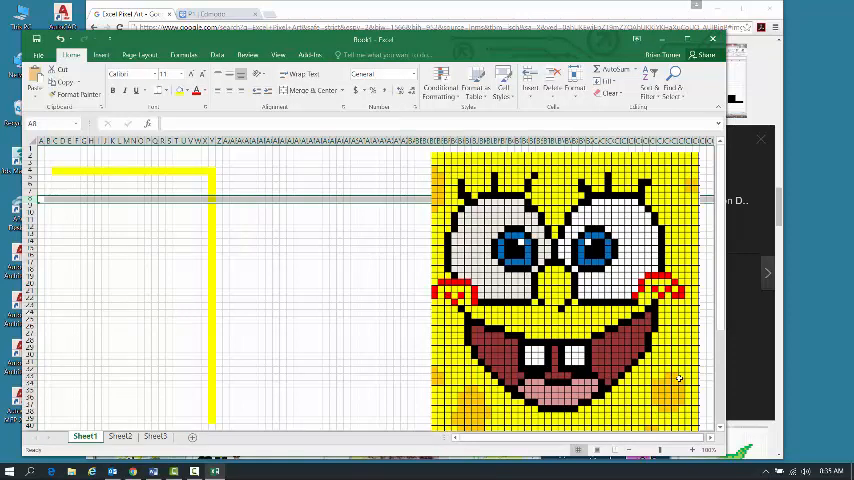
# - Fill a column of cells right of the outline yellow, then select a row extending from it
pyautogui.click(311, 235)
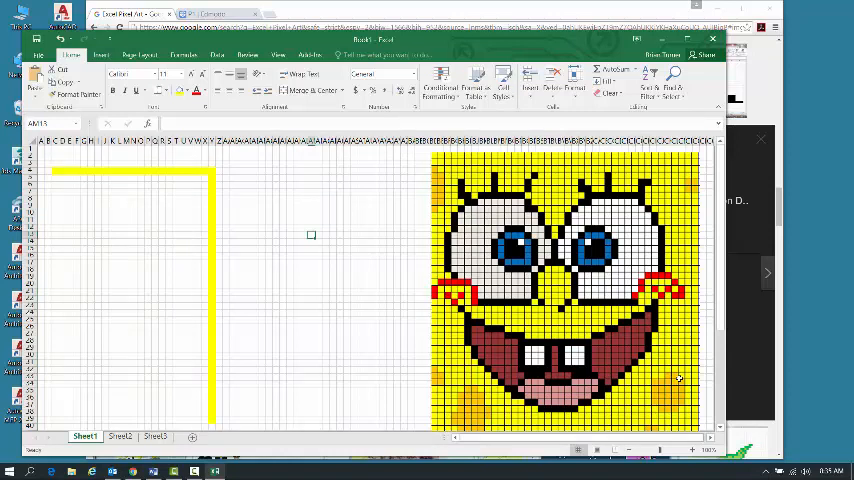
pyautogui.click(119, 436)
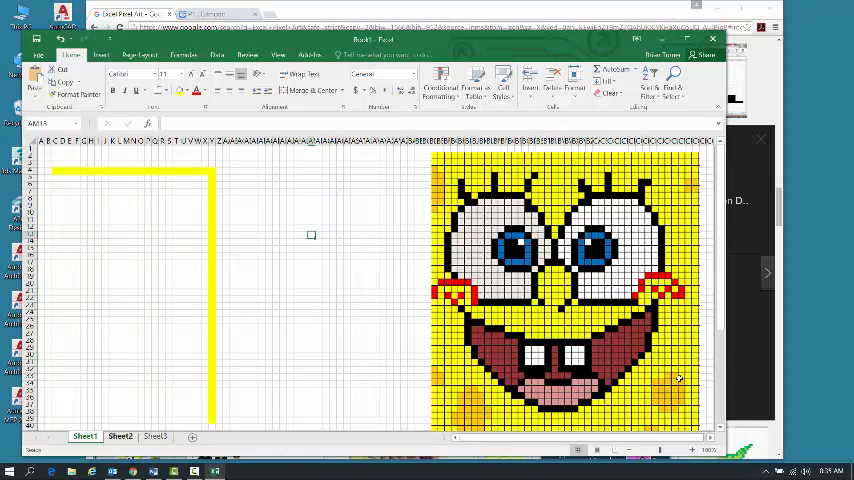
pyautogui.click(120, 436)
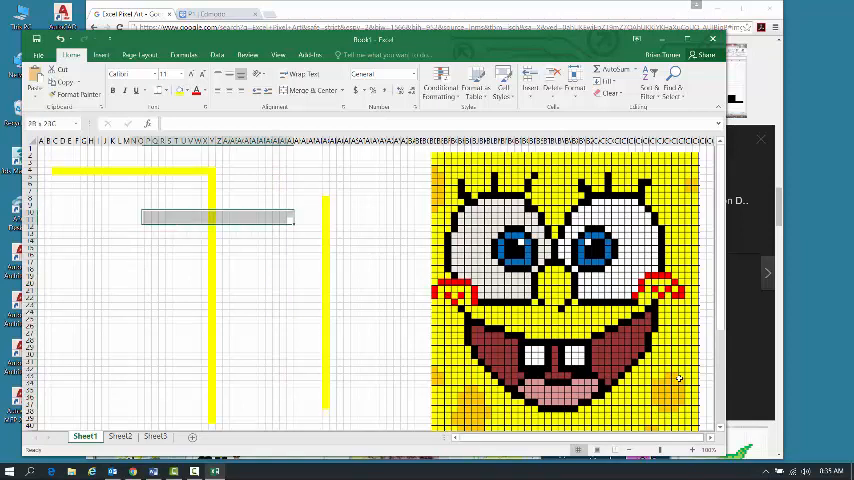
pyautogui.click(128, 217)
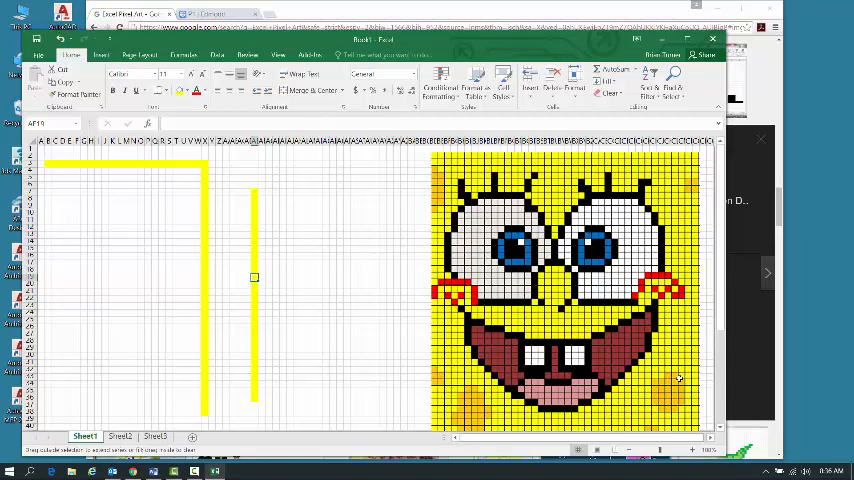
pyautogui.moveTo(254, 277); pyautogui.dragTo(368, 277)
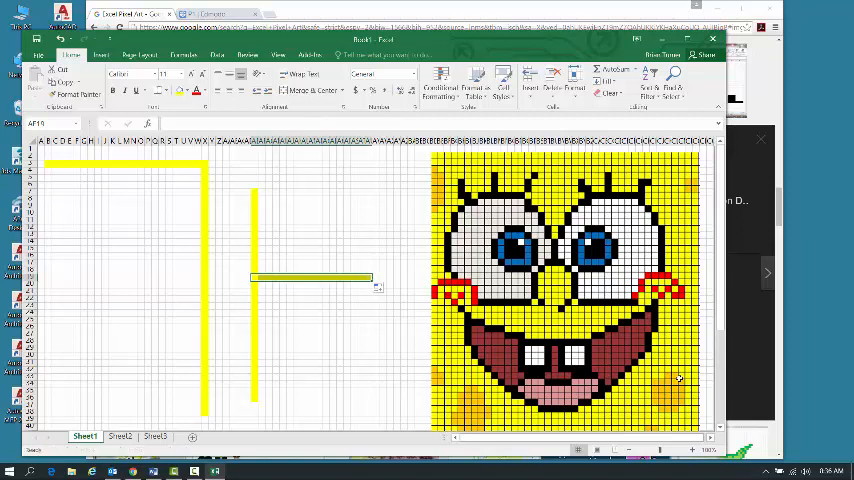